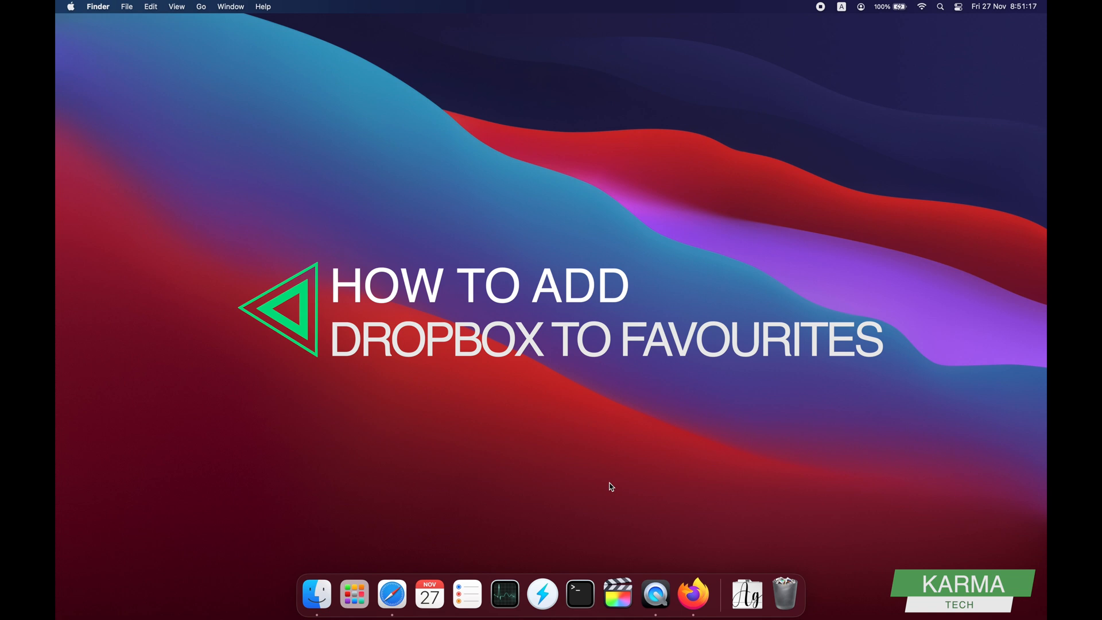
# Launch Safari from its Dock icon.
pyautogui.click(391, 594)
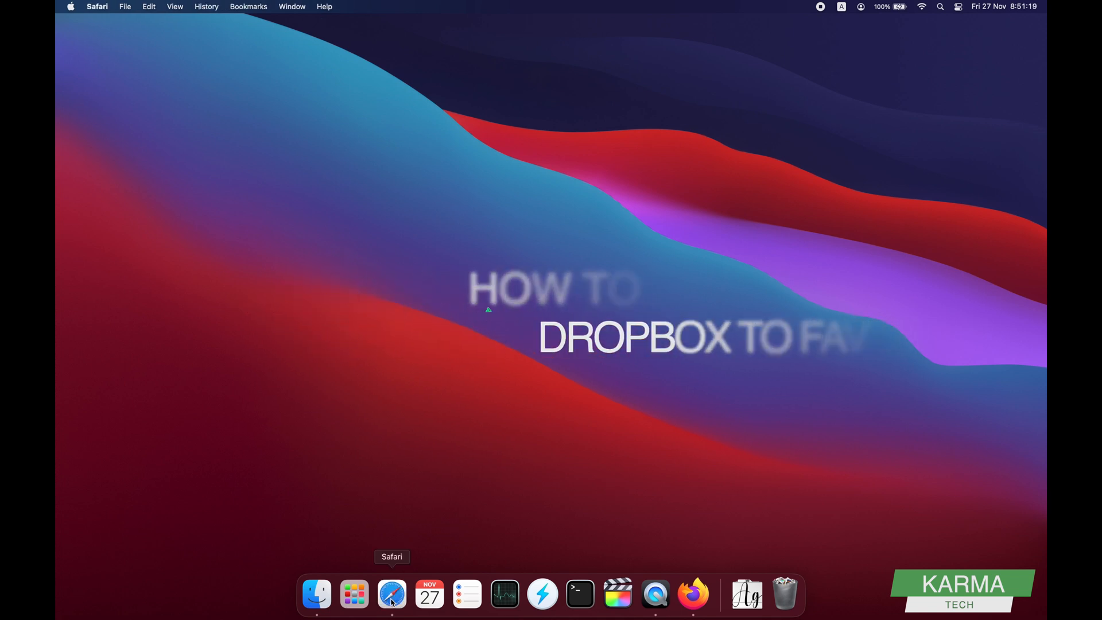
# Bring up a Safari window on the Start Page with Favourites and Frequently Visited.
pyautogui.click(391, 594)
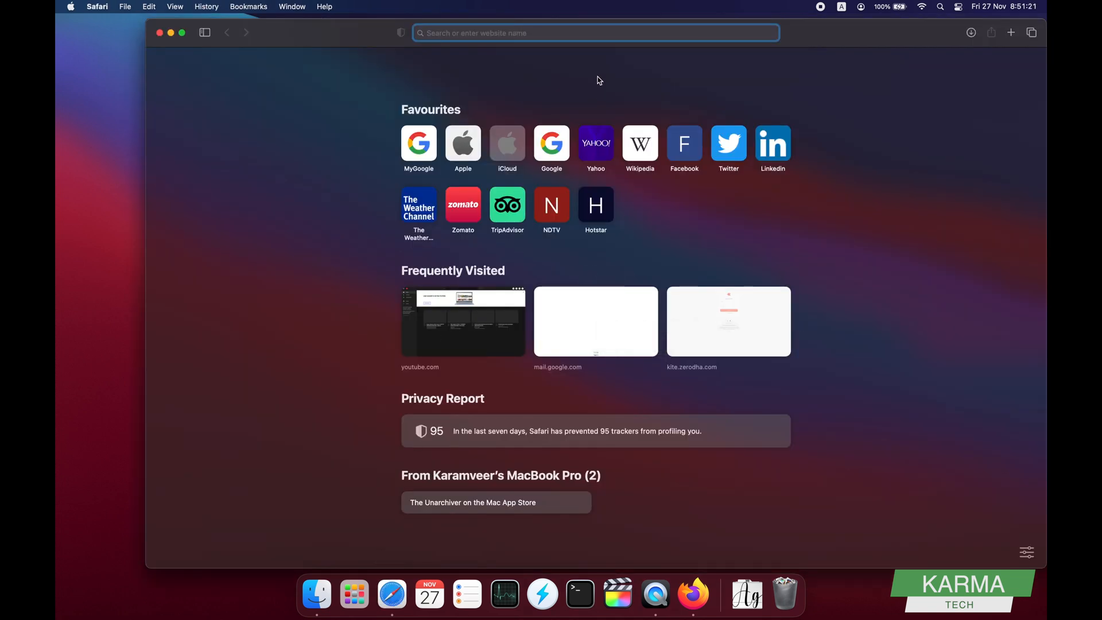
pyautogui.moveTo(535, 65)
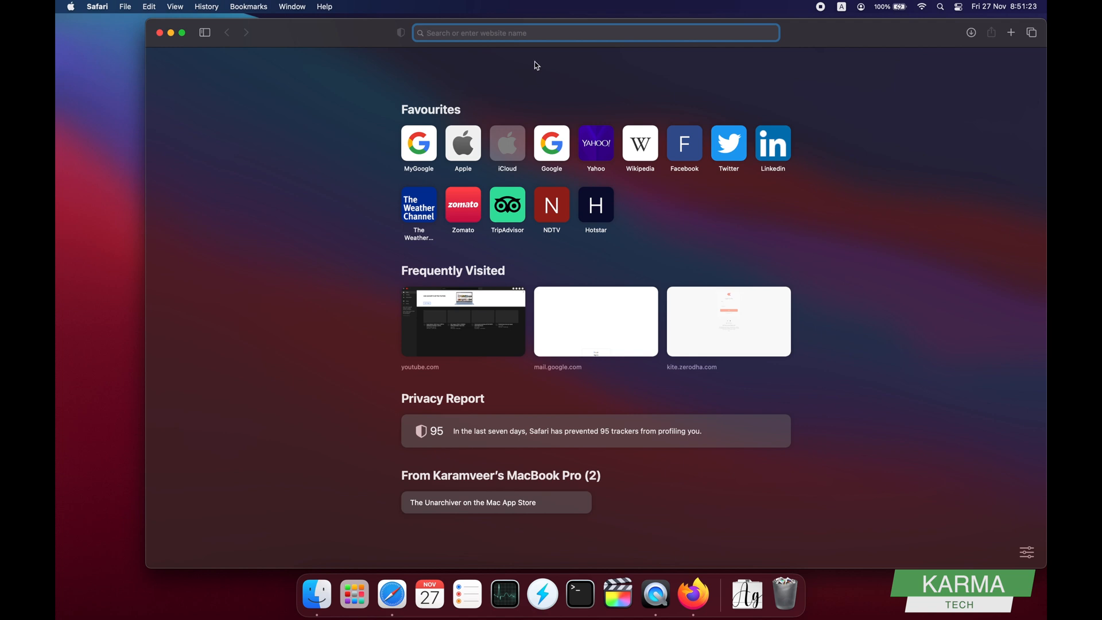
pyautogui.moveTo(595, 276)
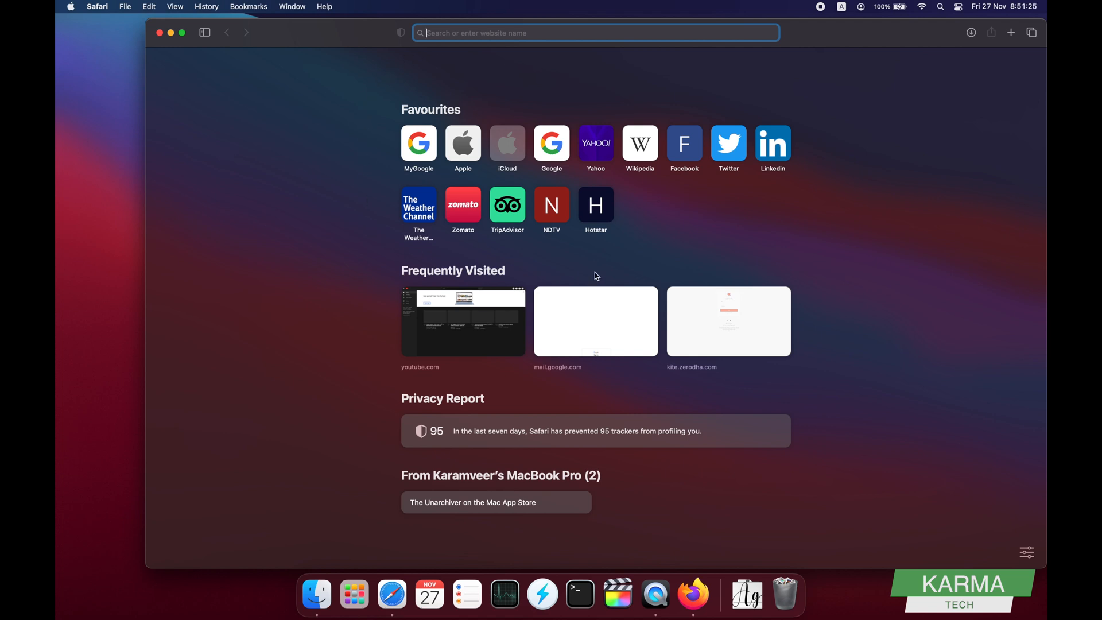
pyautogui.moveTo(359, 123)
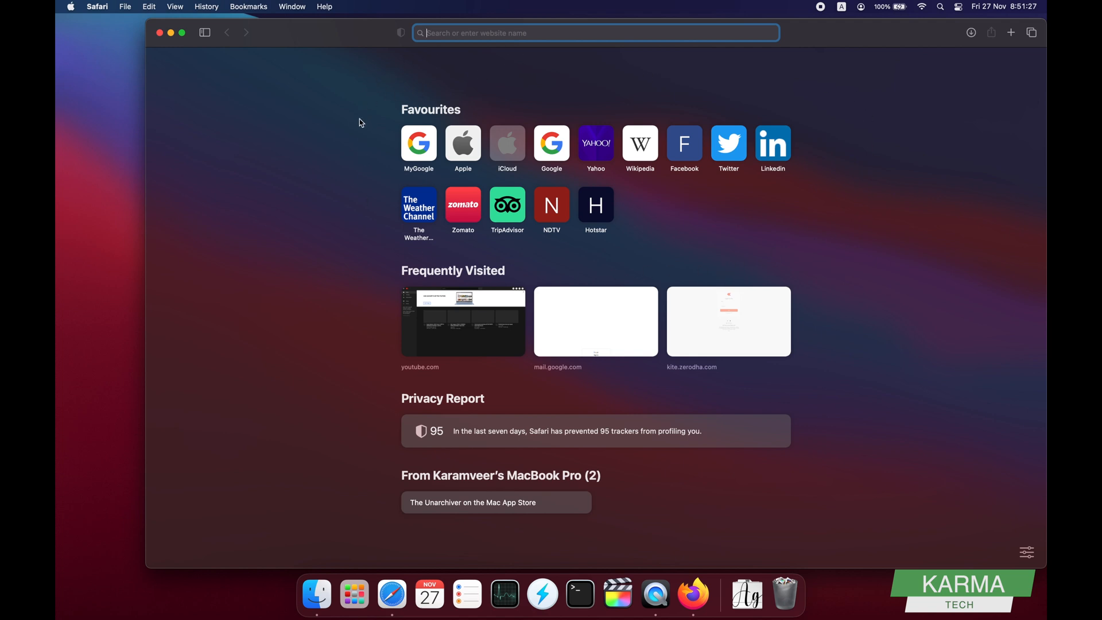
pyautogui.moveTo(595, 210)
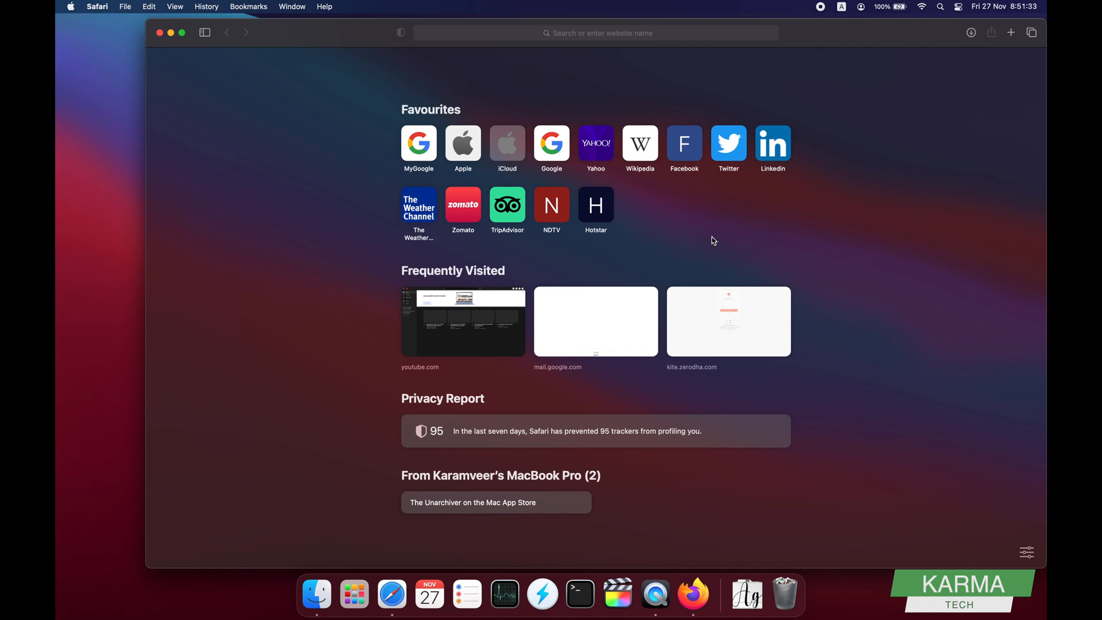
pyautogui.moveTo(674, 219)
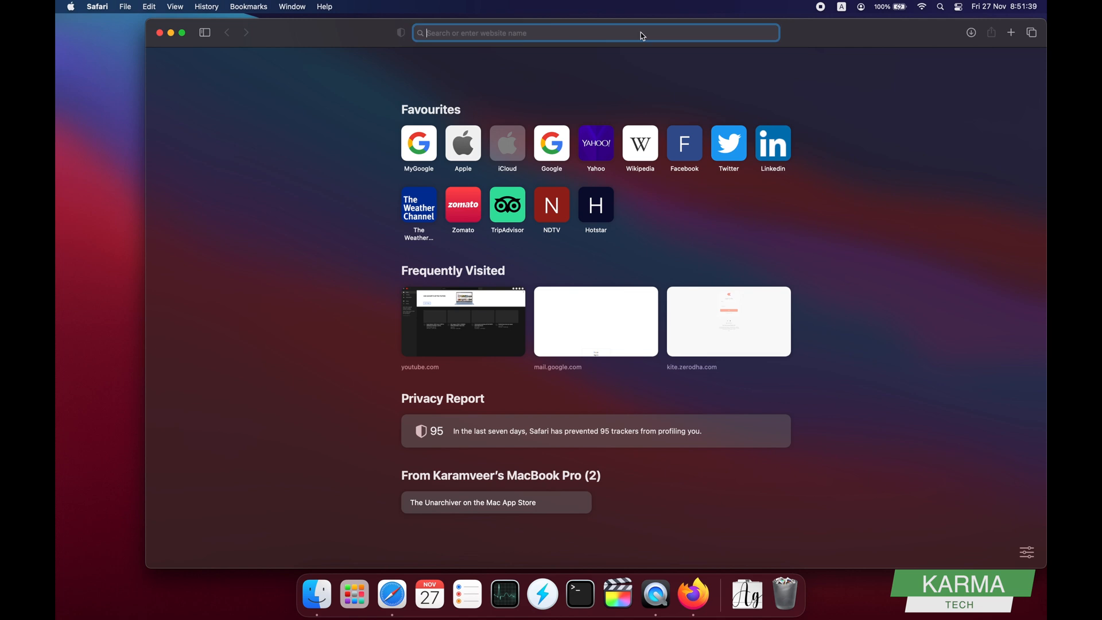
# Enter 'dropbox' in the address bar to load dropbox.com.
pyautogui.write('dropbox.com')
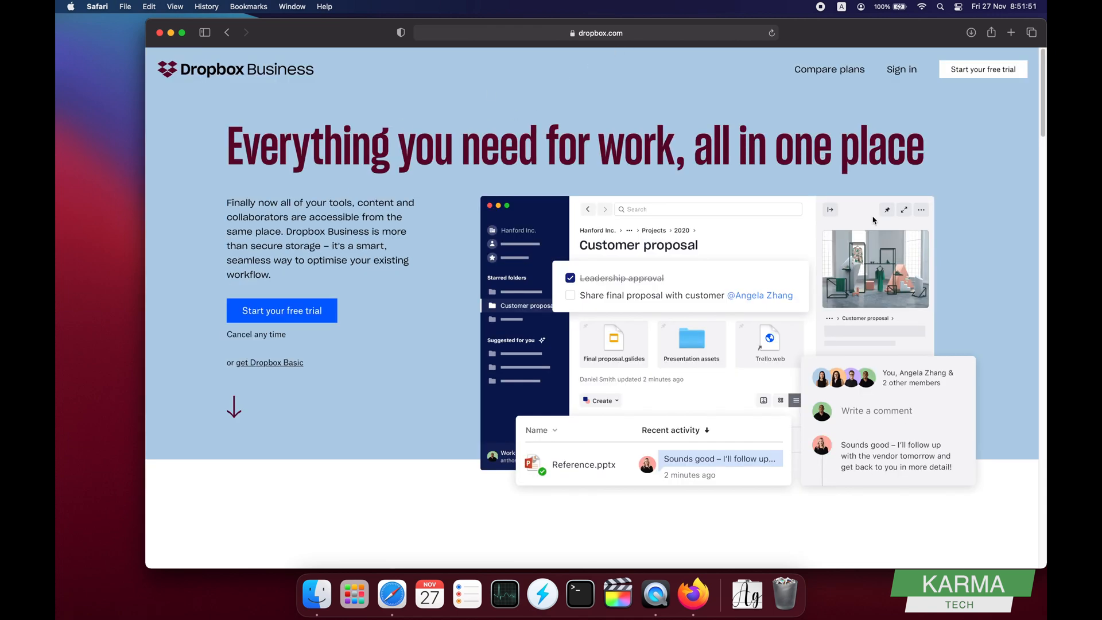
pyautogui.moveTo(813, 126)
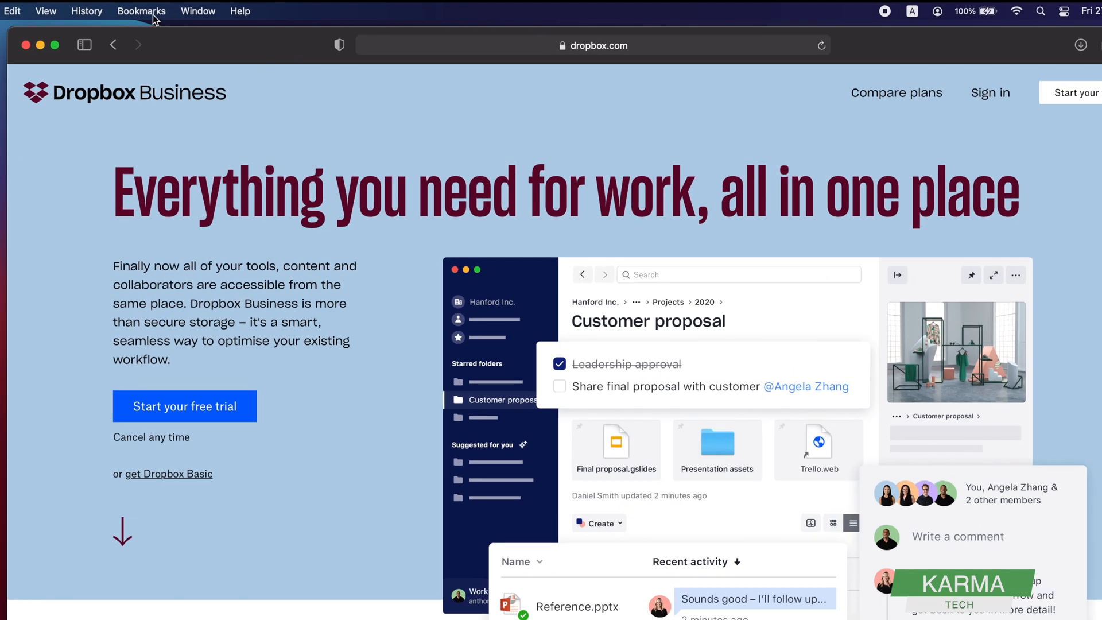
# Show the Bookmarks menu commands for the Dropbox page.
pyautogui.click(142, 10)
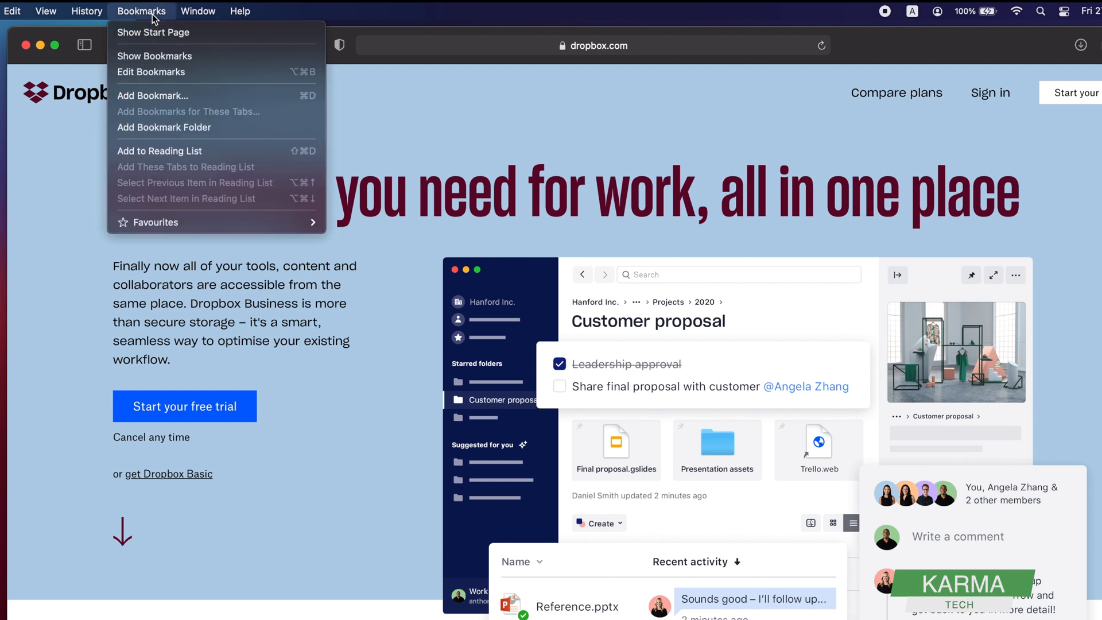
pyautogui.moveTo(152, 96)
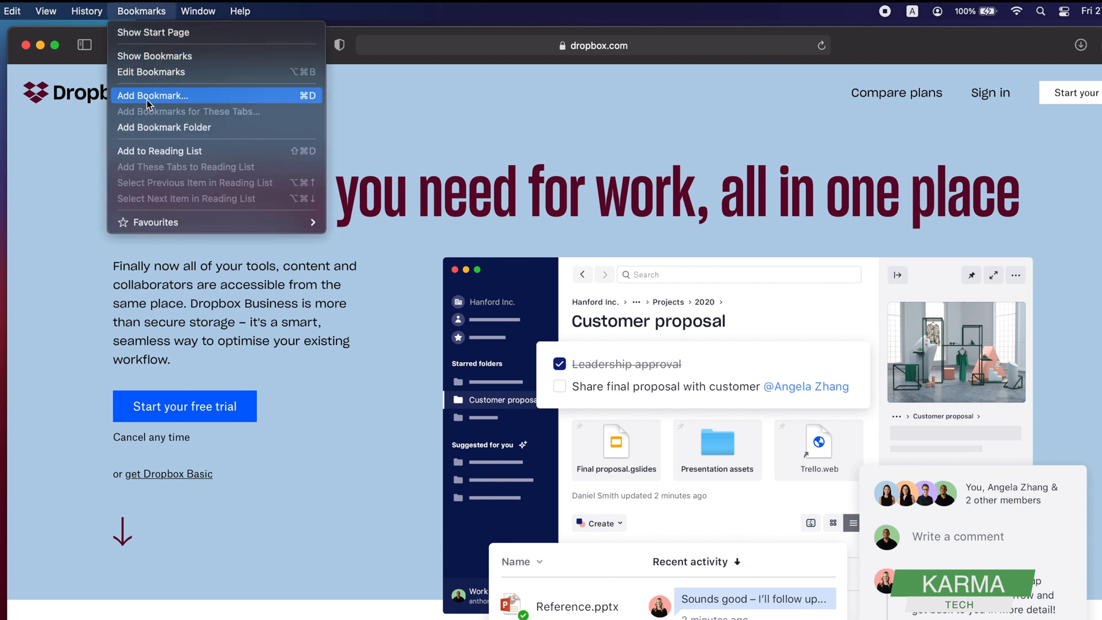
pyautogui.moveTo(164, 104)
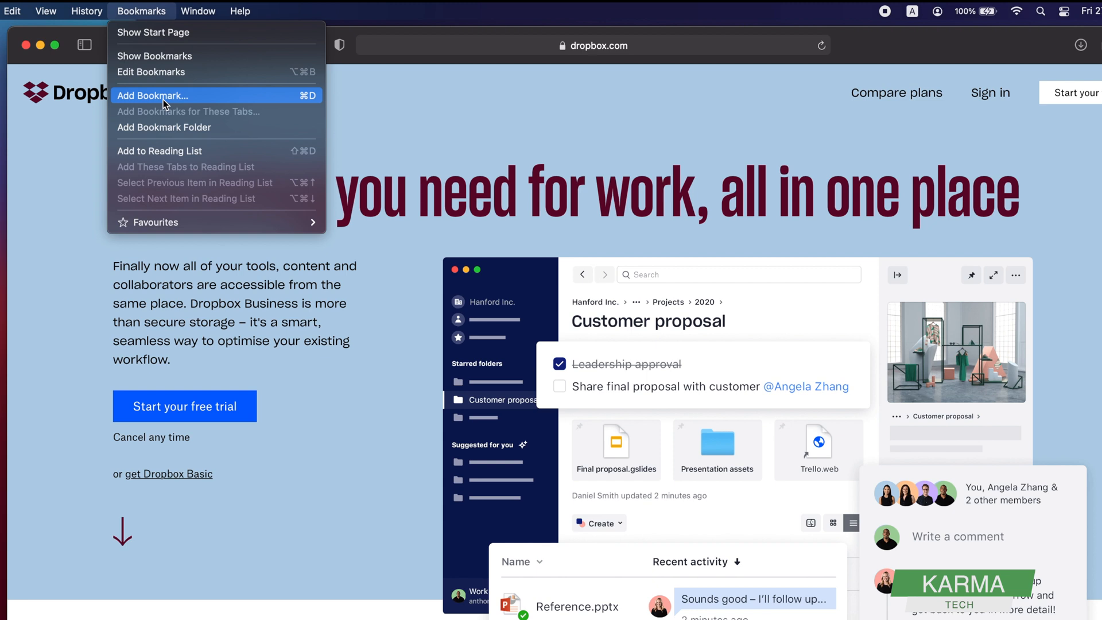
pyautogui.moveTo(317, 106)
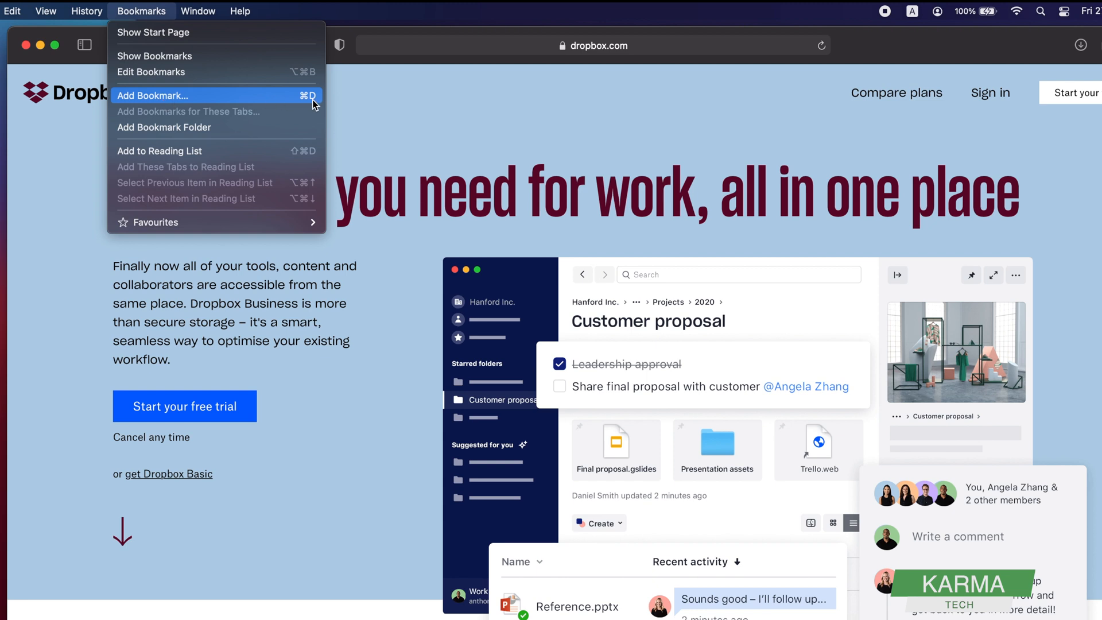
pyautogui.moveTo(522, 132)
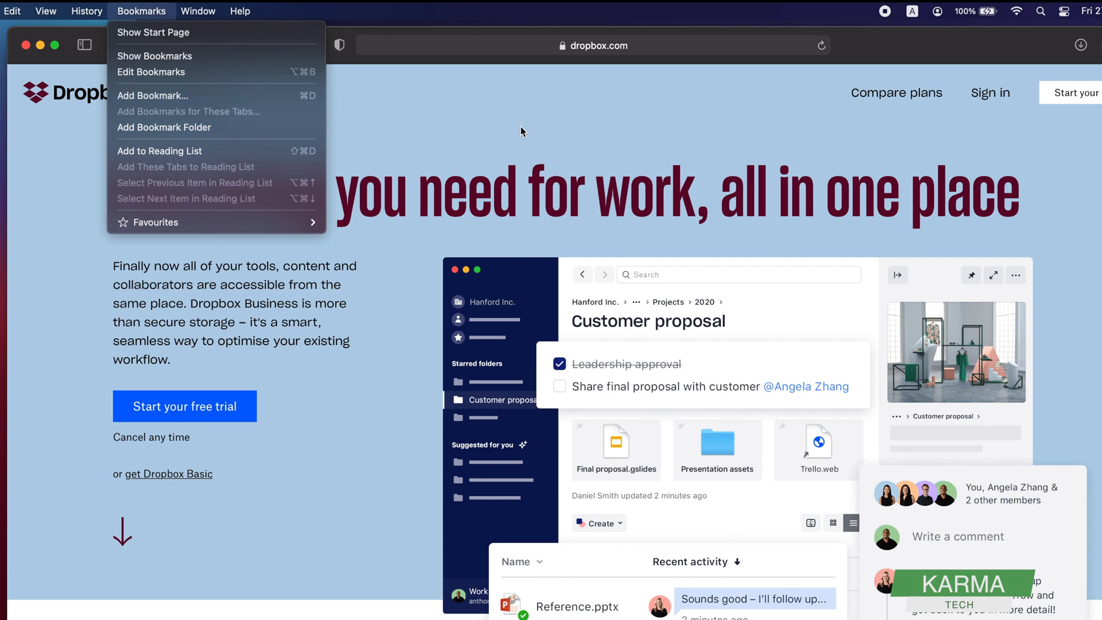
# Bookmark the Dropbox page into Favourites under the name 'Dropbox'.
pyautogui.click(521, 131)
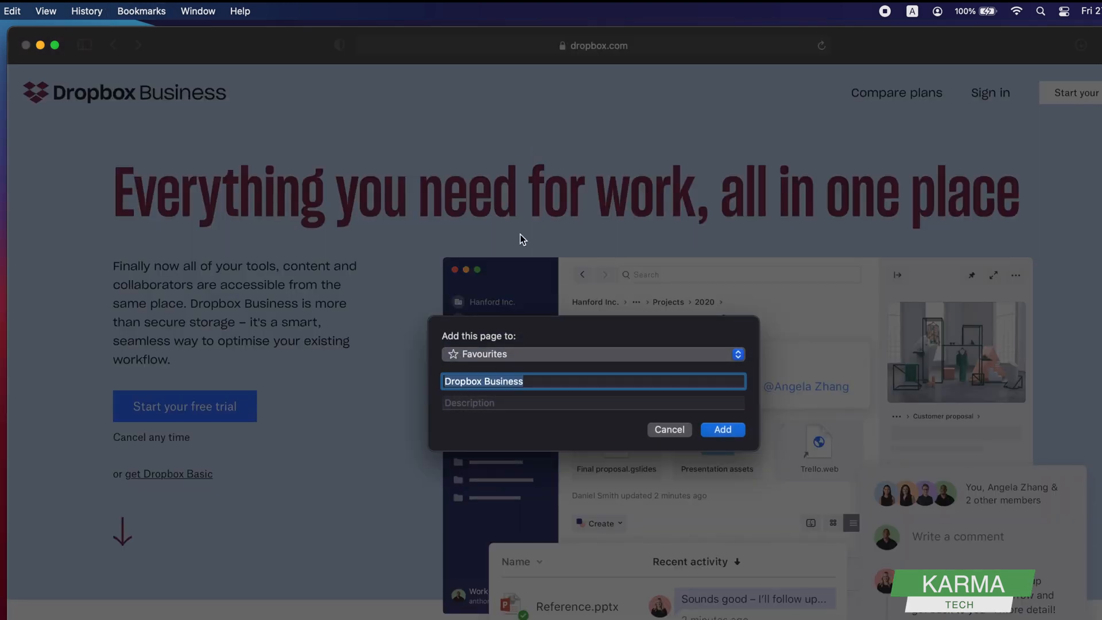
pyautogui.moveTo(519, 347)
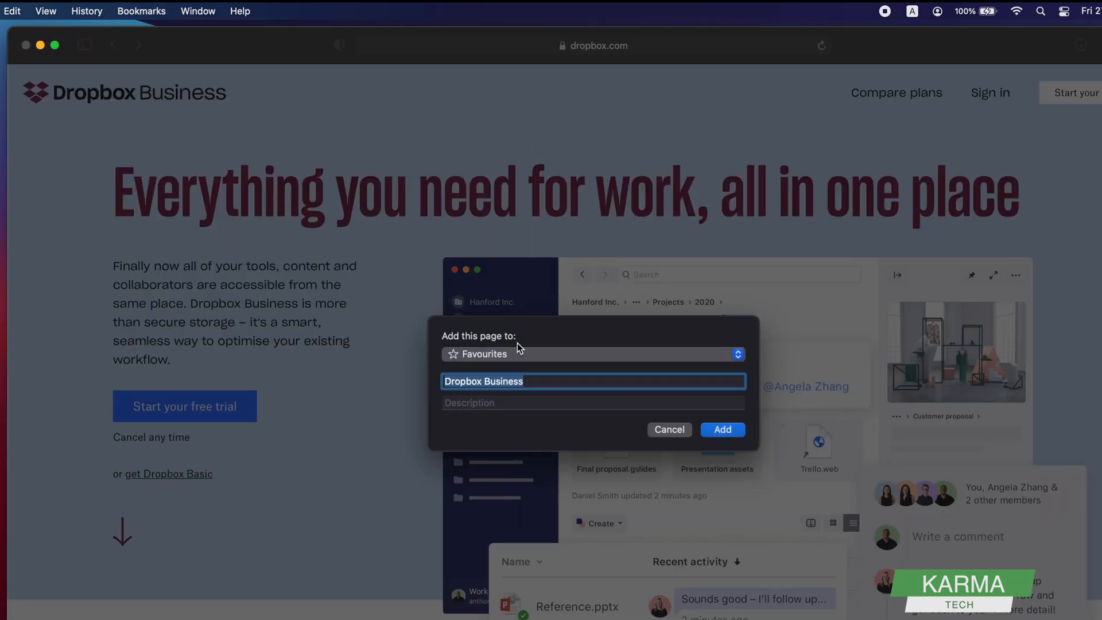
pyautogui.click(736, 354)
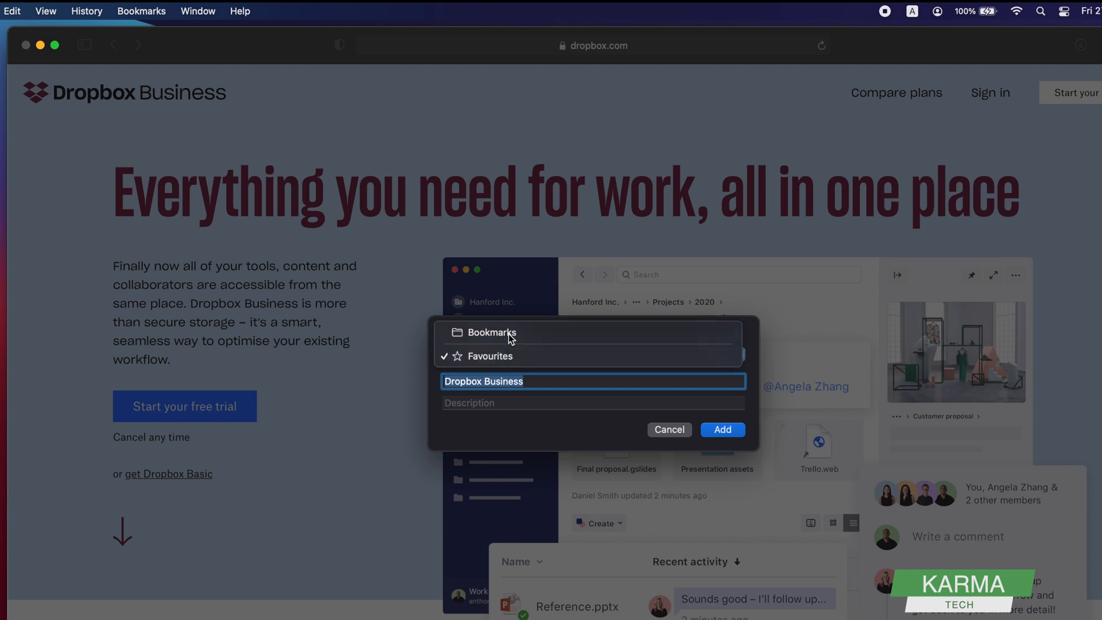
pyautogui.click(489, 332)
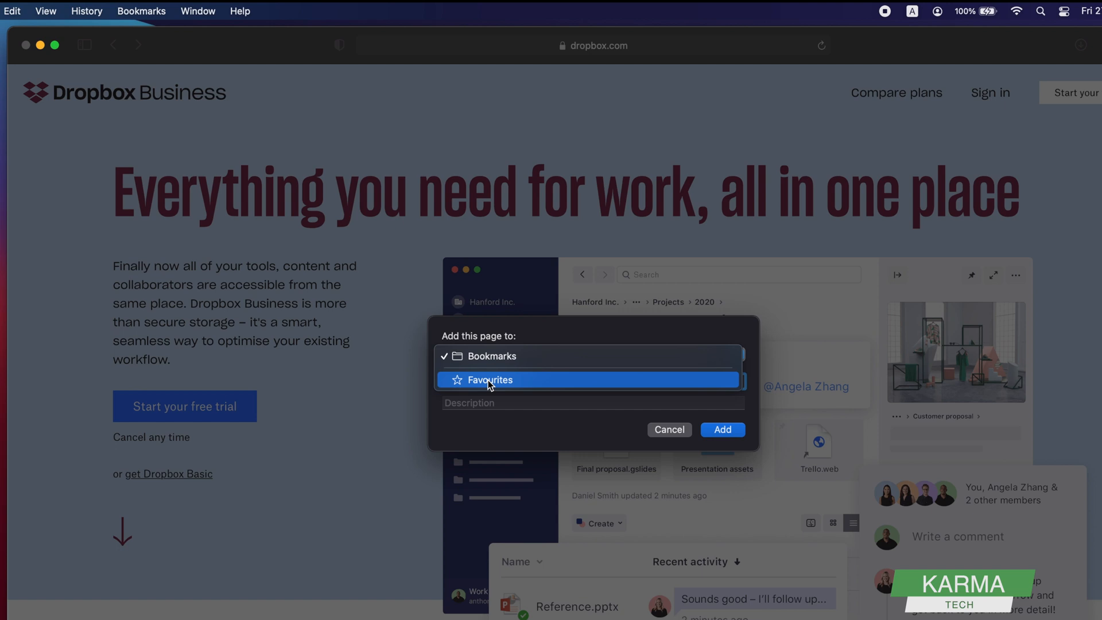
pyautogui.click(489, 380)
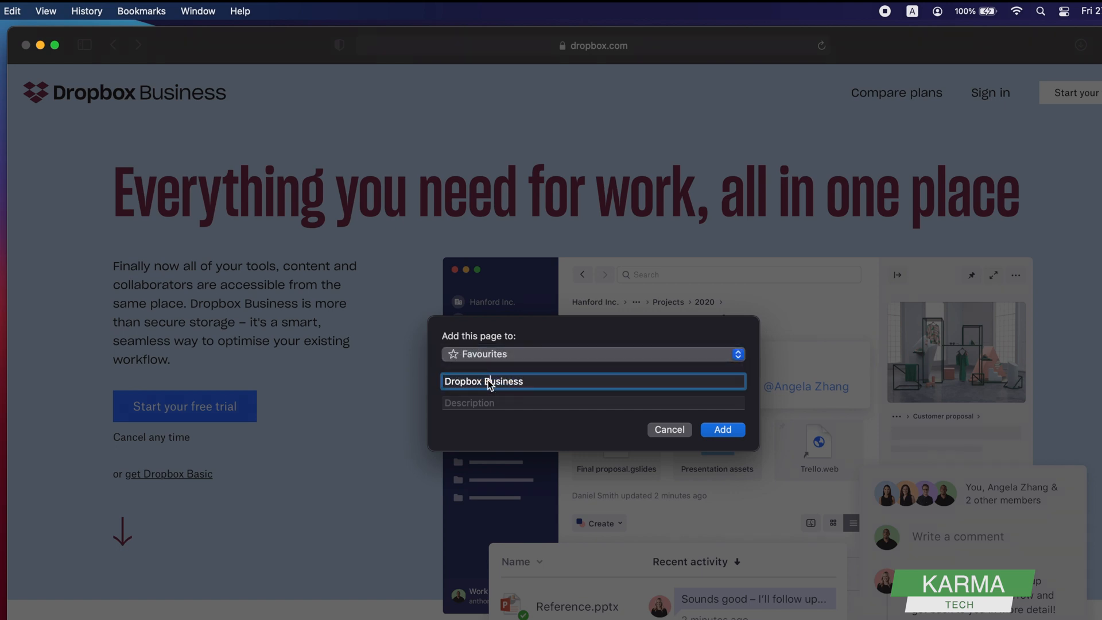
pyautogui.press('Backspace')
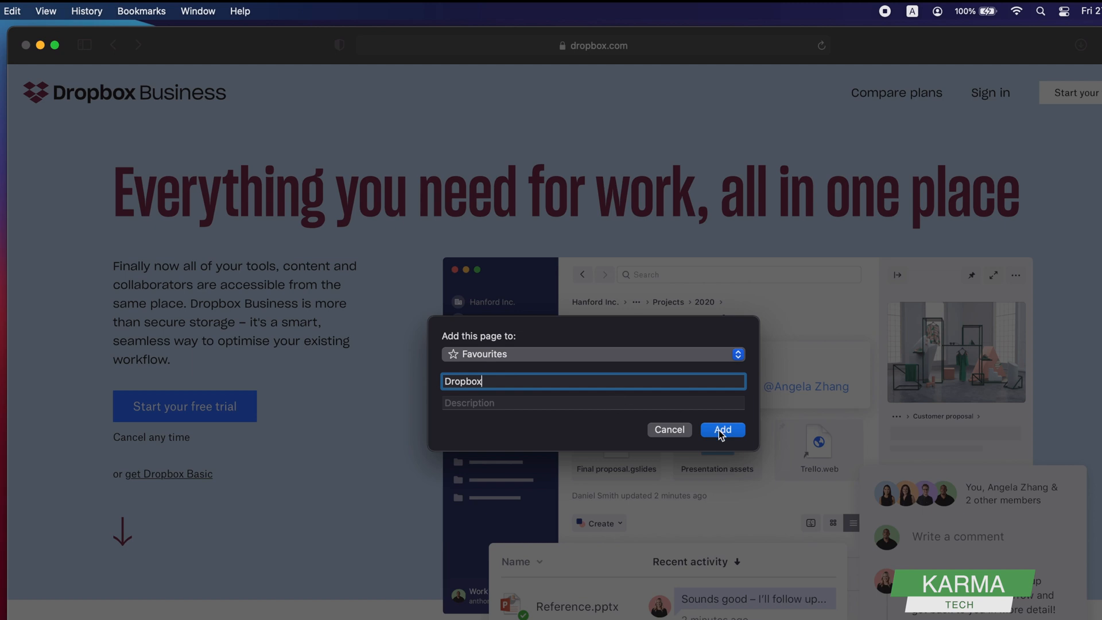
pyautogui.click(722, 430)
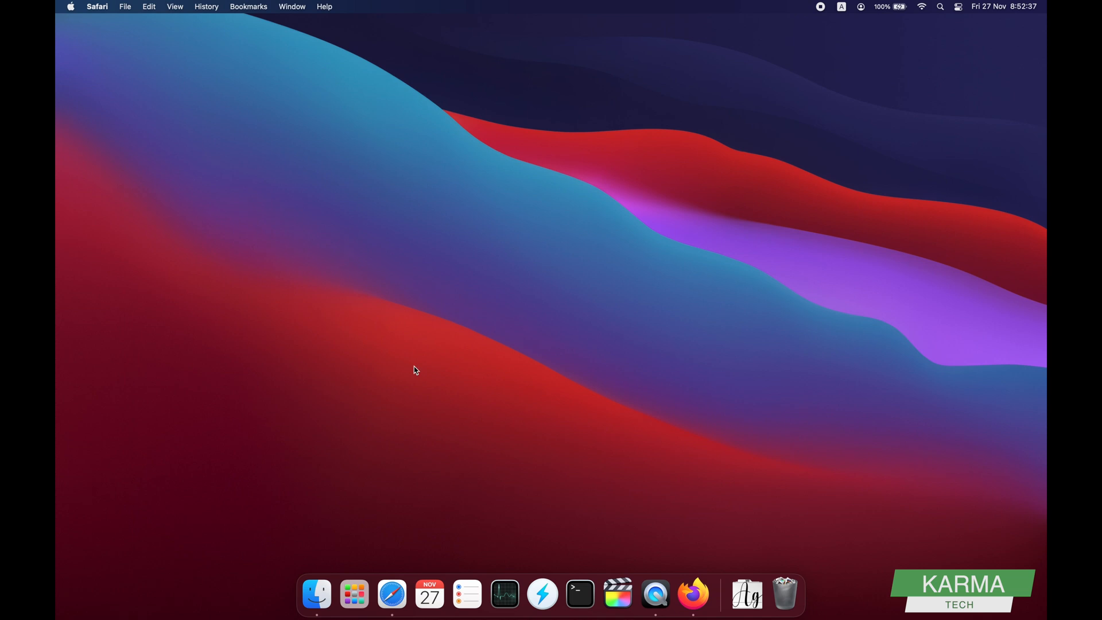
# Reopen Safari and drag the Dropbox favourite to sit right after MyGoogle.
pyautogui.click(391, 594)
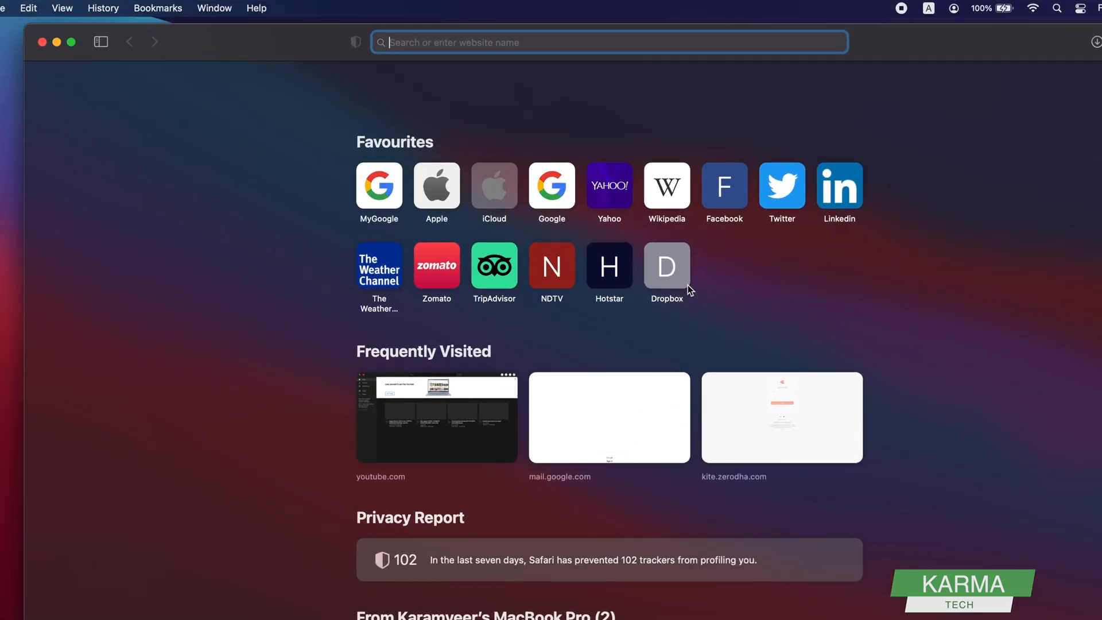
pyautogui.moveTo(693, 274)
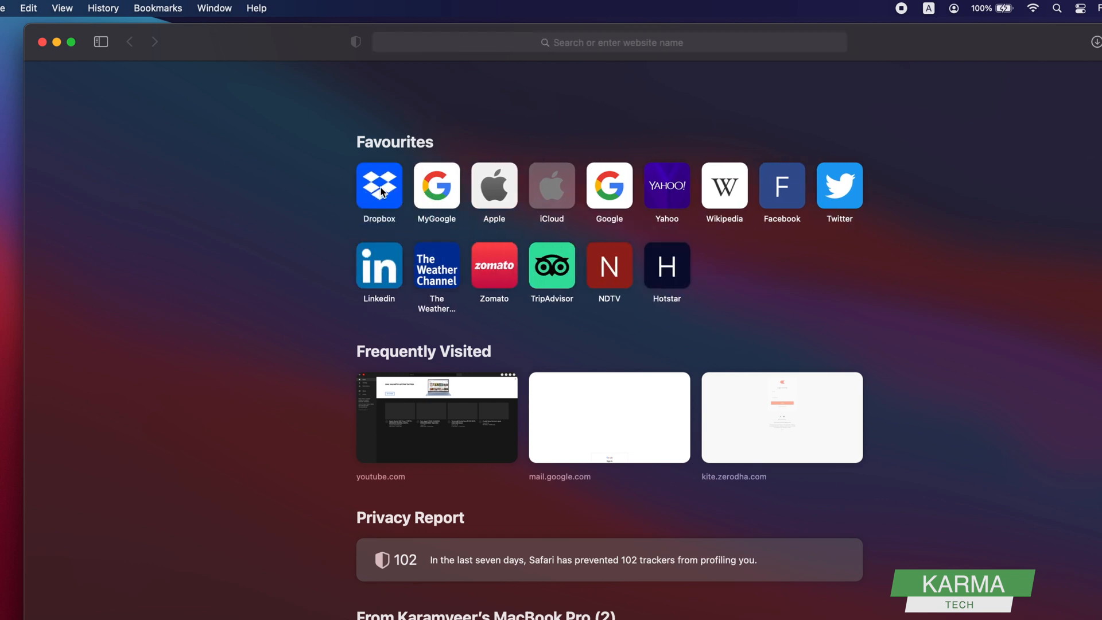
pyautogui.moveTo(379, 186); pyautogui.dragTo(435, 185)
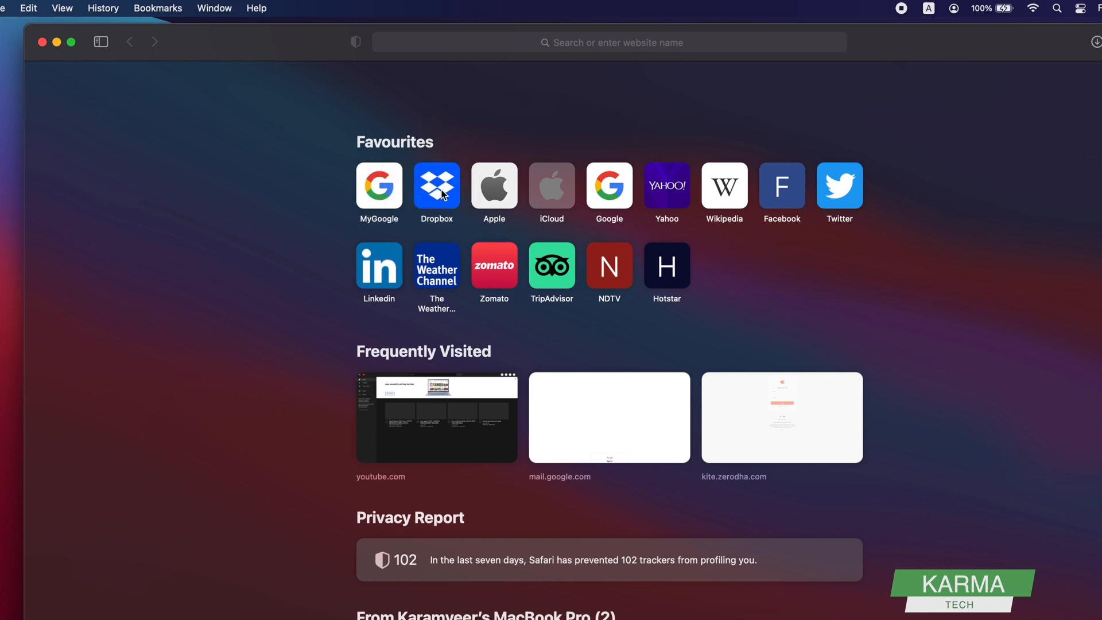
pyautogui.moveTo(470, 193)
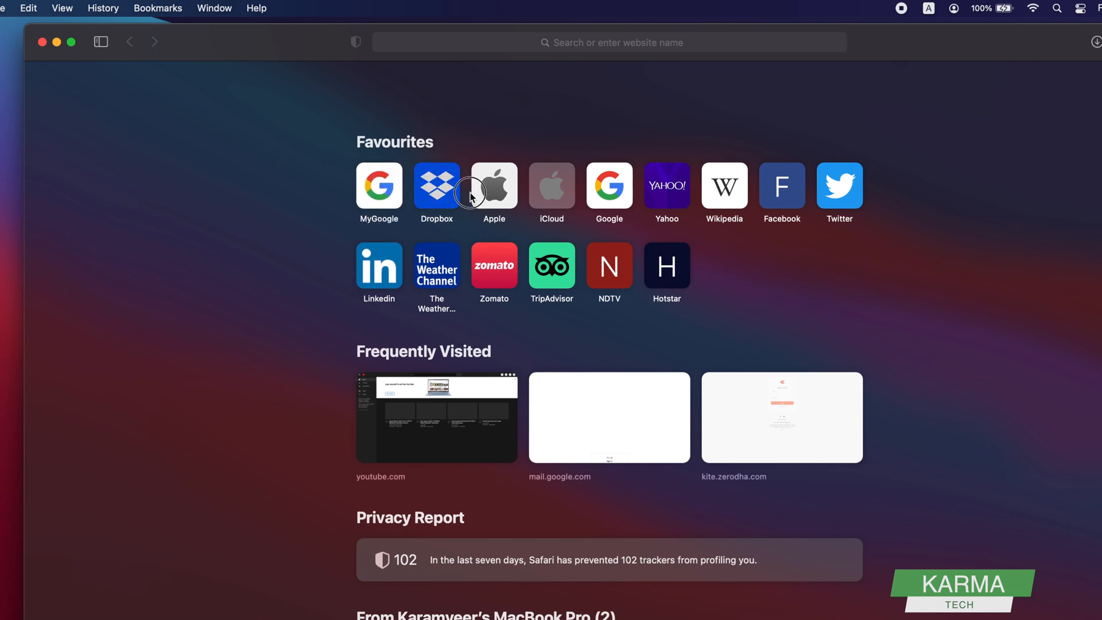
pyautogui.moveTo(429, 204)
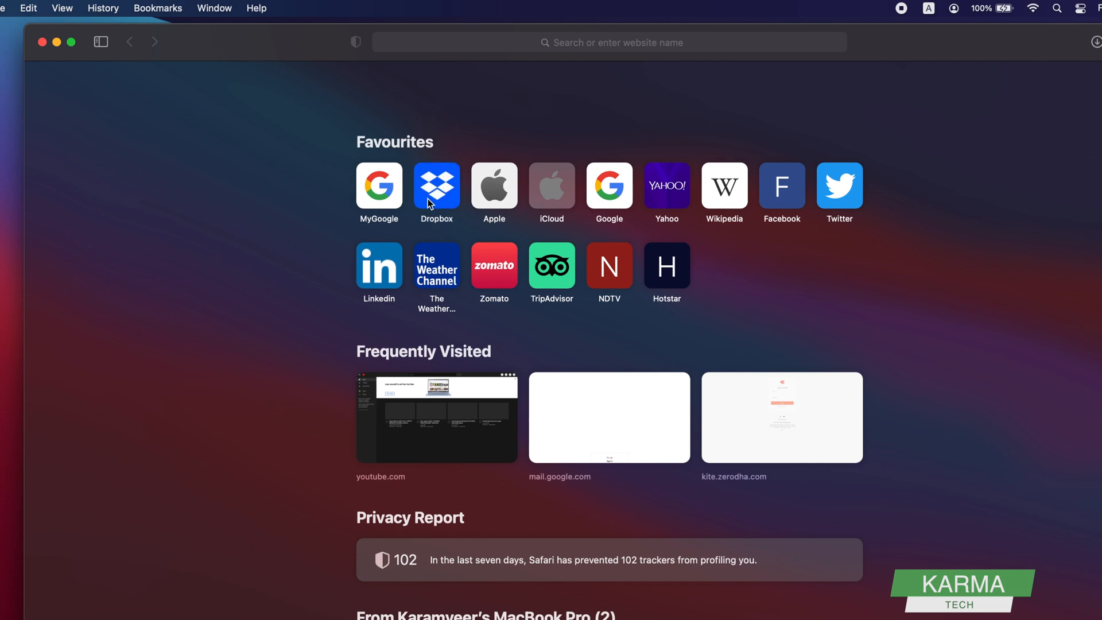
pyautogui.moveTo(1092, 62)
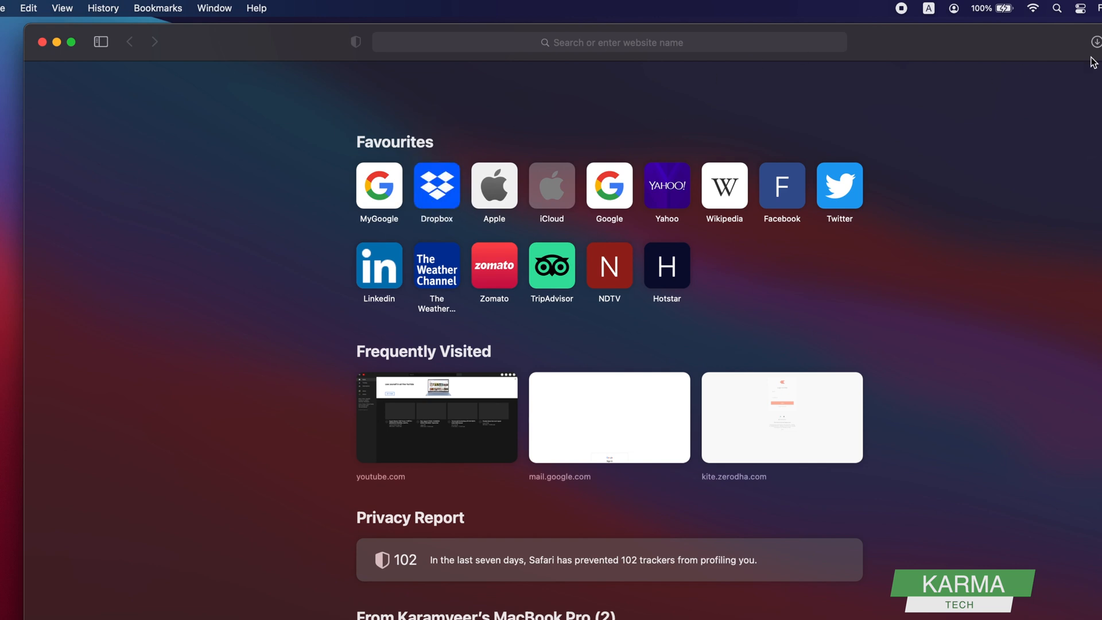
# Load google.com in a new tab and show the bookmarks sidebar.
pyautogui.write('gd')
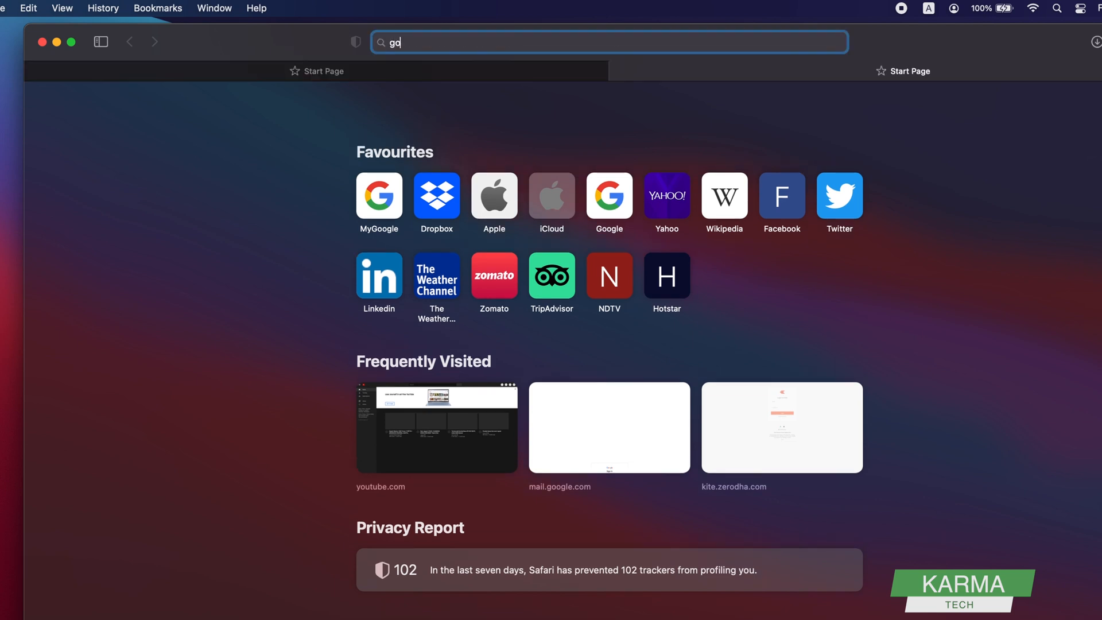
pyautogui.press('Return')
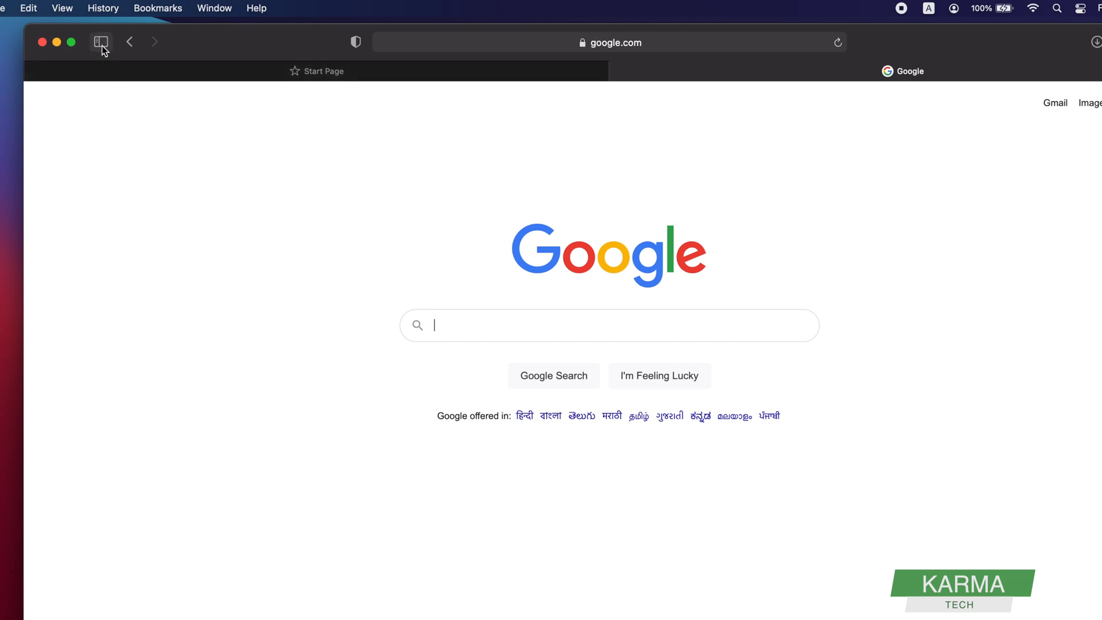
pyautogui.click(101, 42)
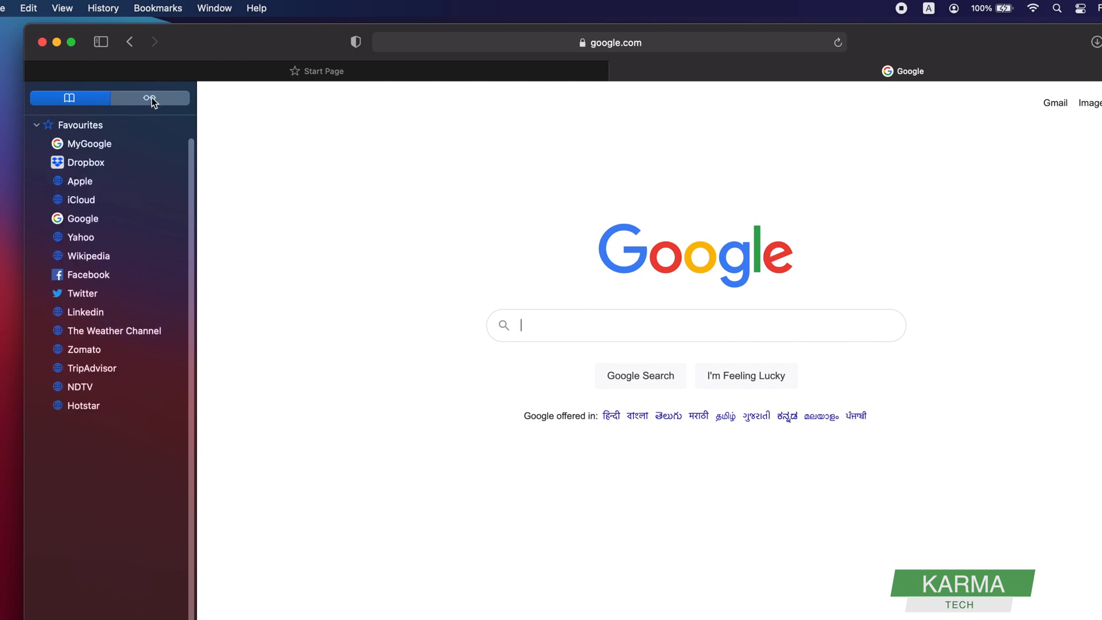
# Toggle the sidebar to Reading List and back, then open the Dropbox favourite.
pyautogui.click(149, 97)
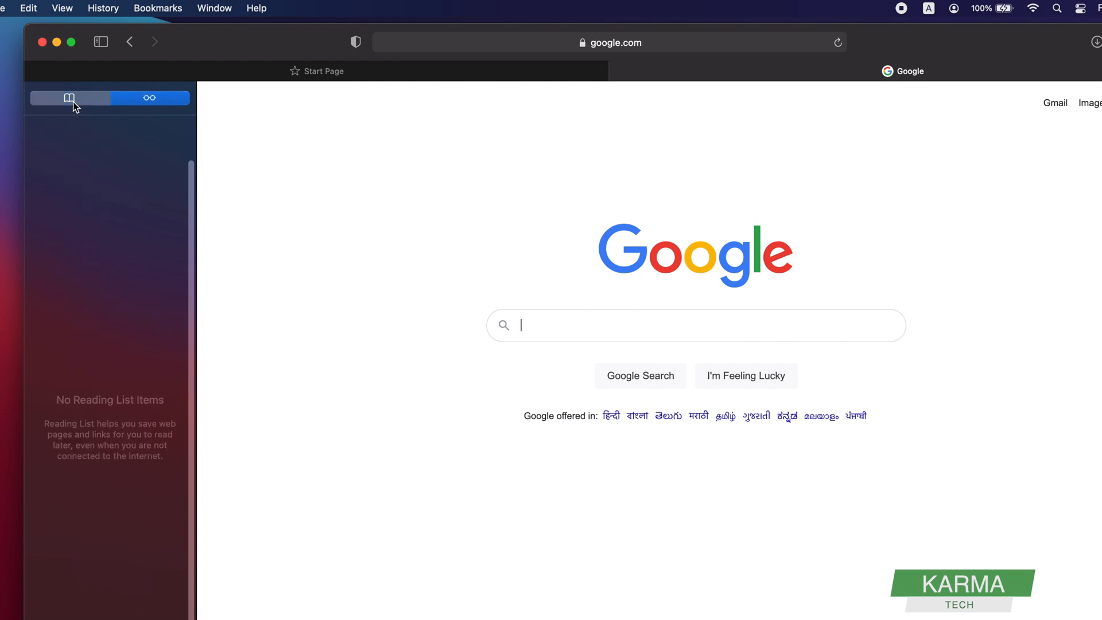
pyautogui.click(70, 97)
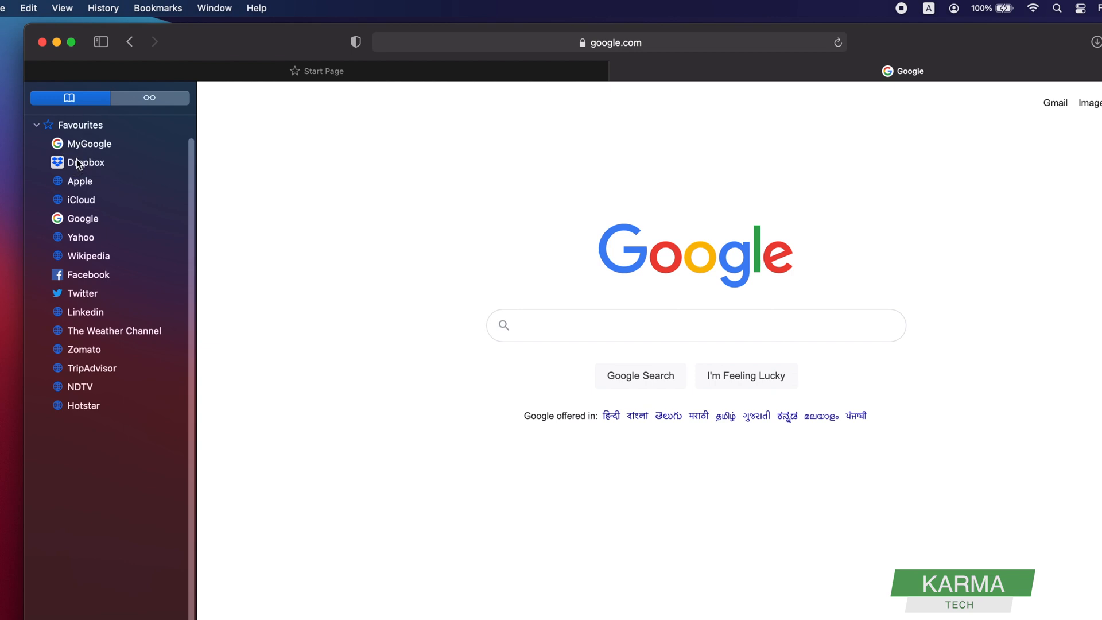
pyautogui.click(87, 162)
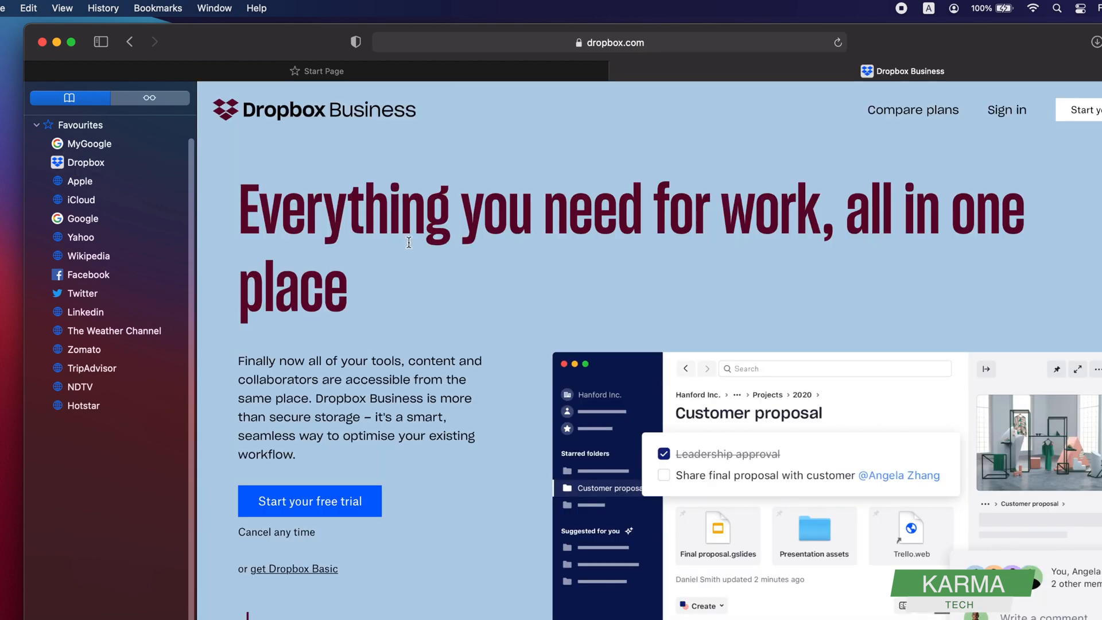
pyautogui.moveTo(100, 42)
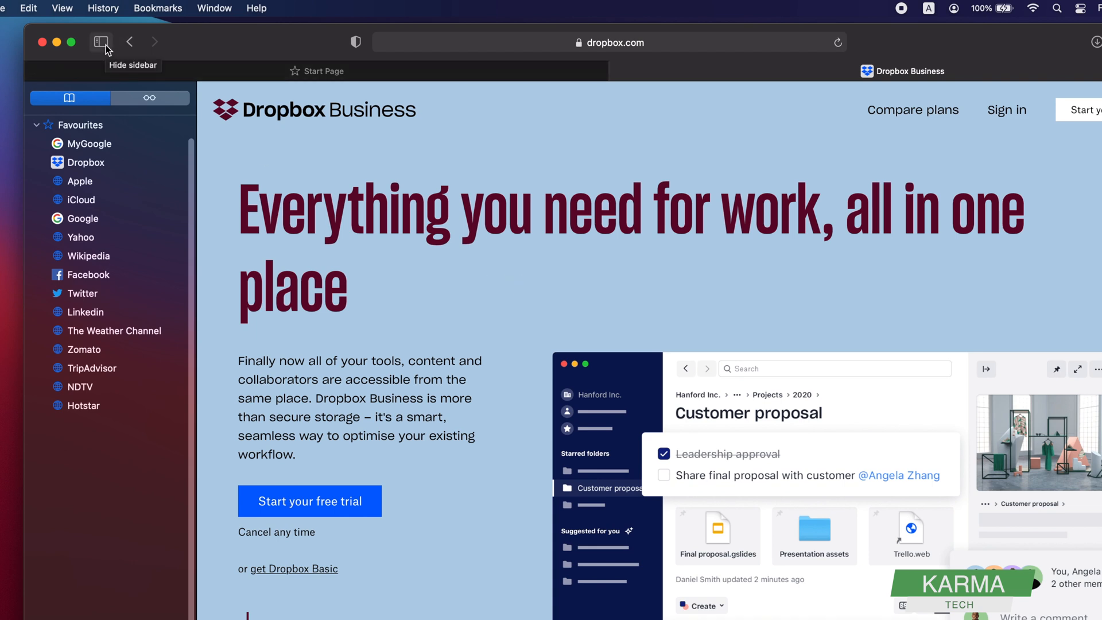
# Hide the bookmarks sidebar and close the Dropbox Business tab.
pyautogui.click(101, 42)
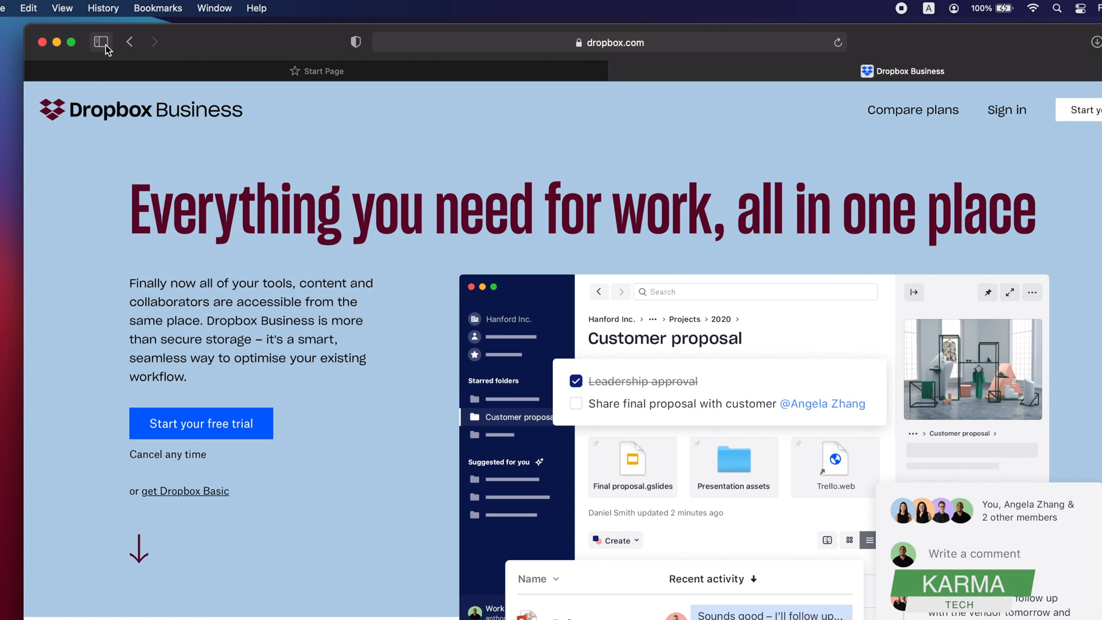
pyautogui.moveTo(619, 71)
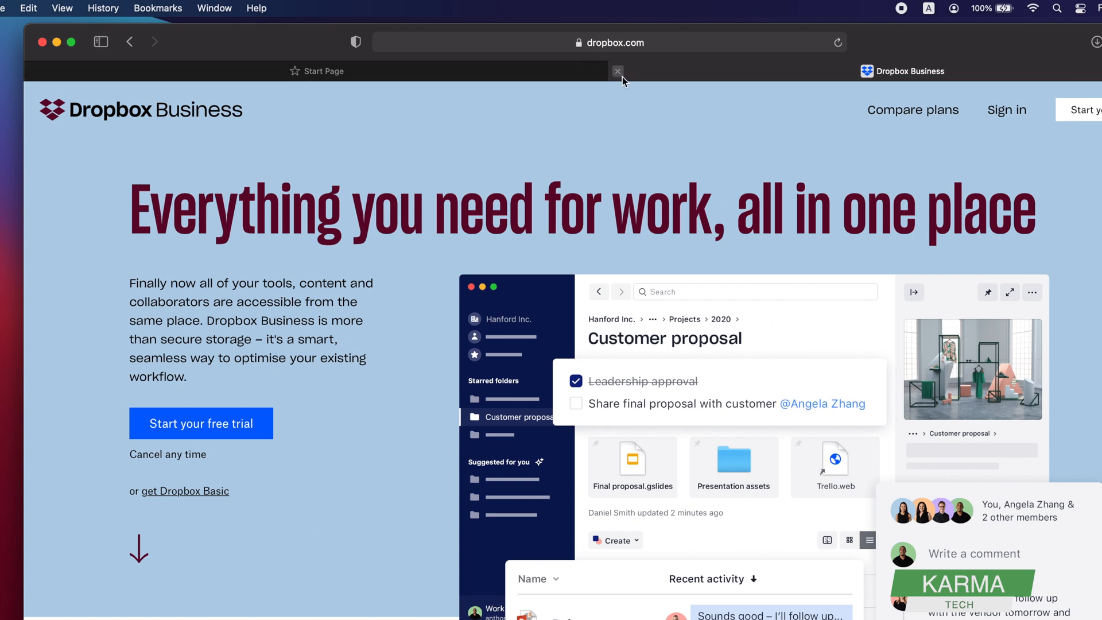
pyautogui.click(617, 71)
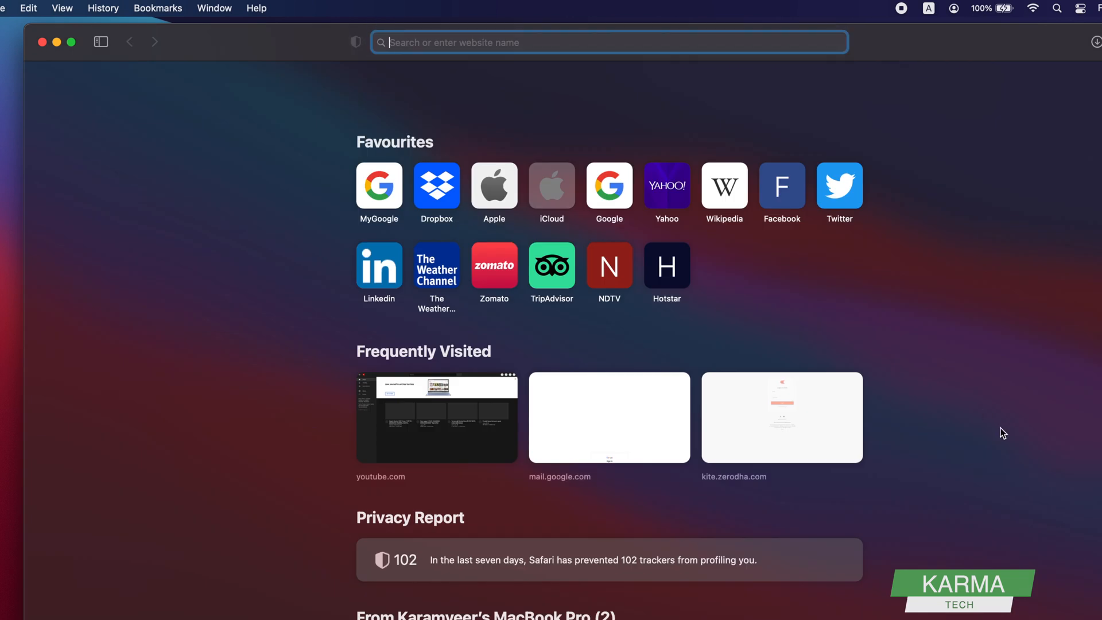